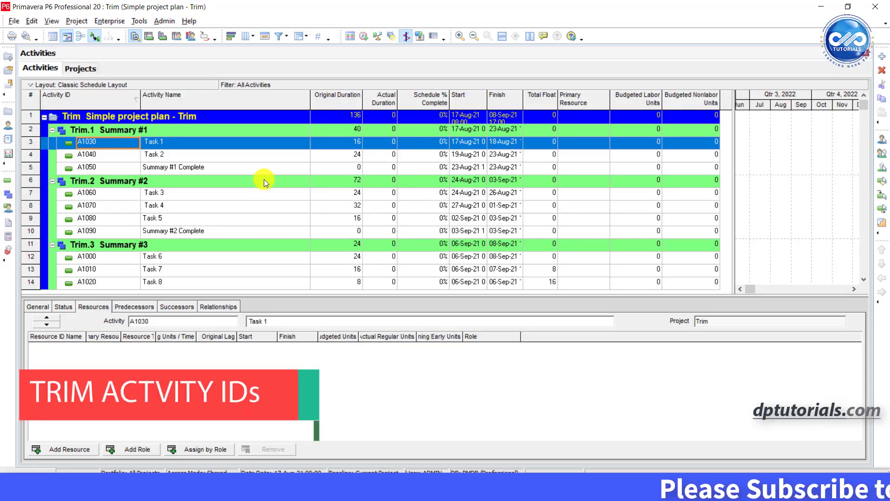
# Select activities Task 3 and Task 4 and bring up the activity actions menu.
pyautogui.click(154, 193)
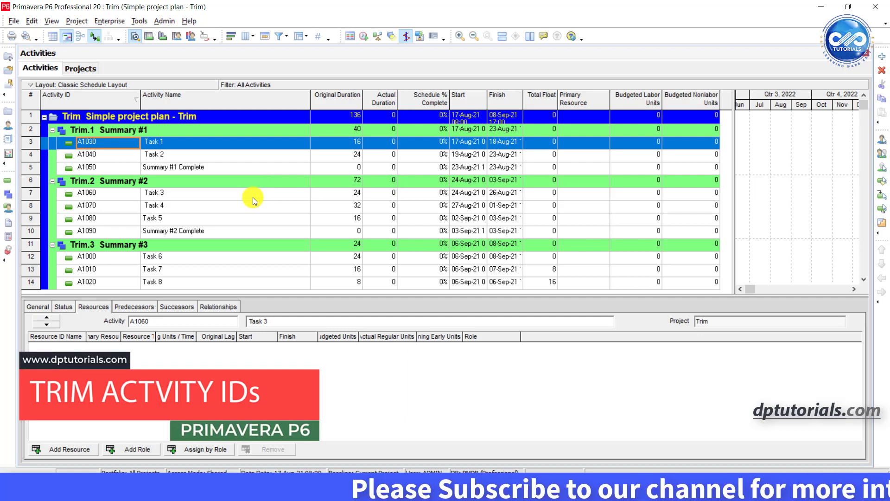
pyautogui.click(176, 193)
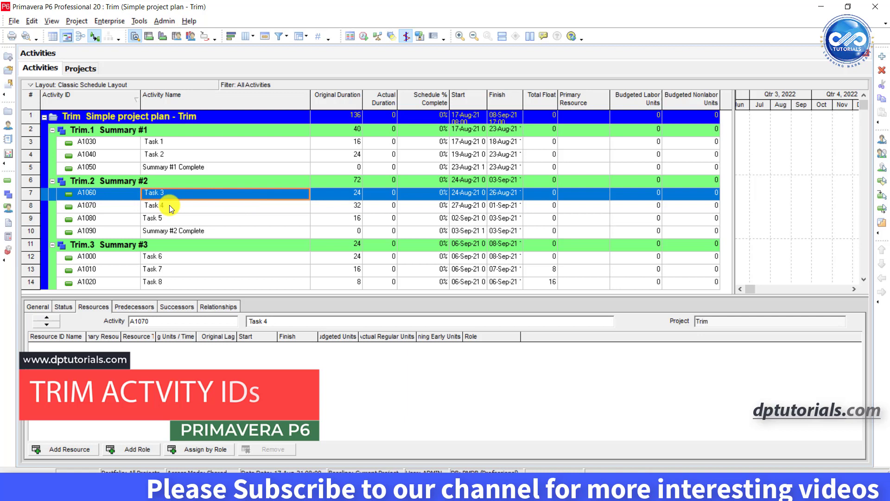
pyautogui.rightClick(154, 205)
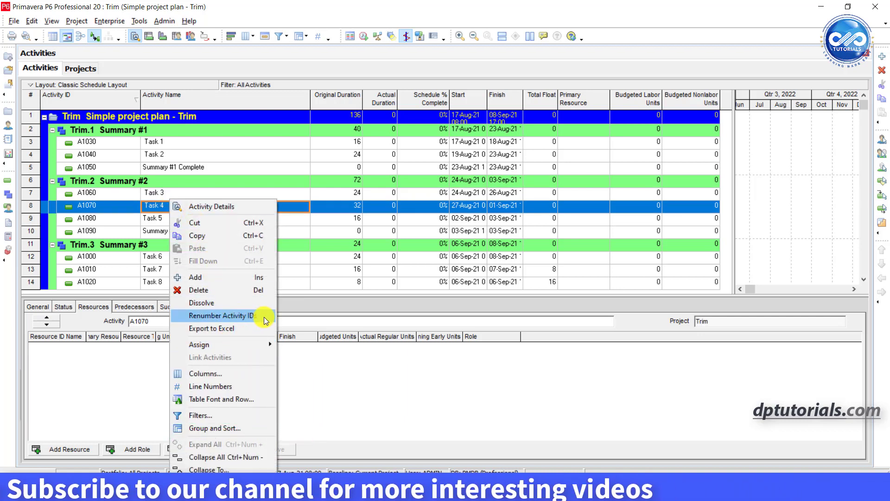
pyautogui.moveTo(262, 319)
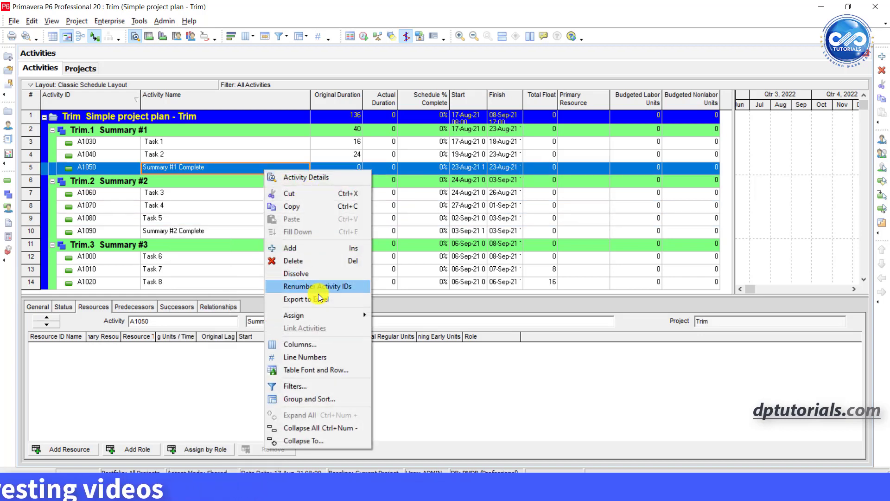
pyautogui.moveTo(355, 299)
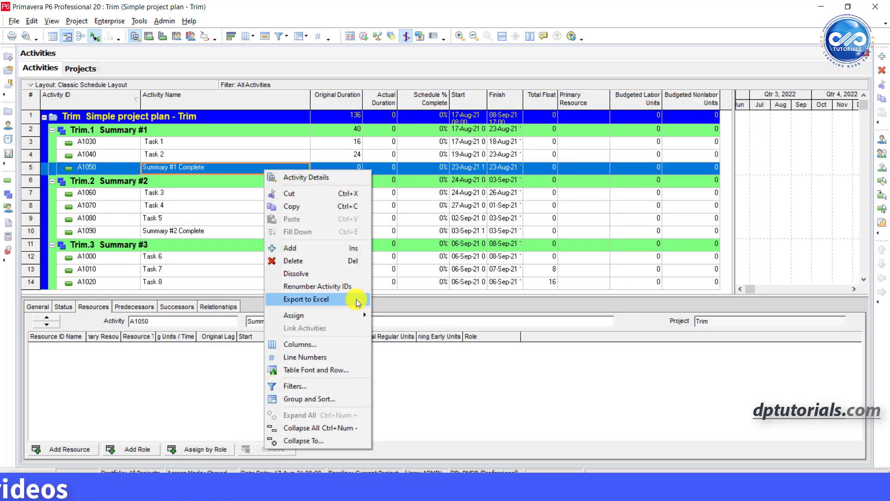
pyautogui.moveTo(279, 179)
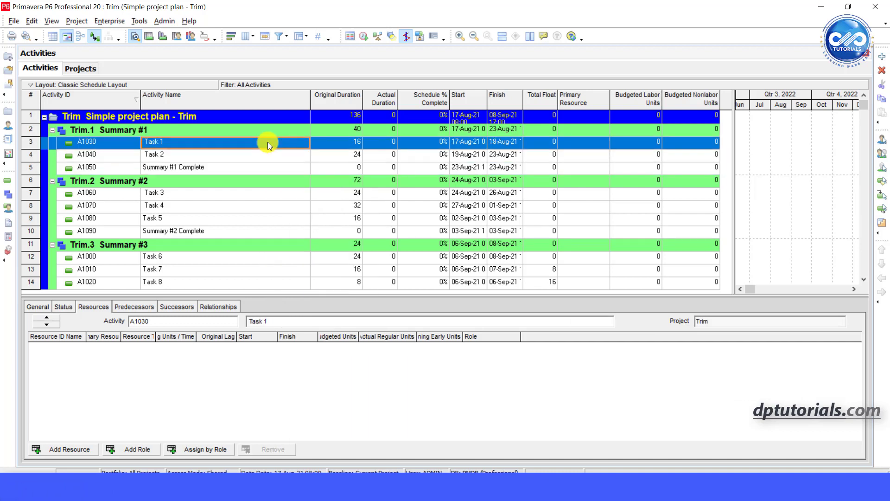
pyautogui.moveTo(484, 99)
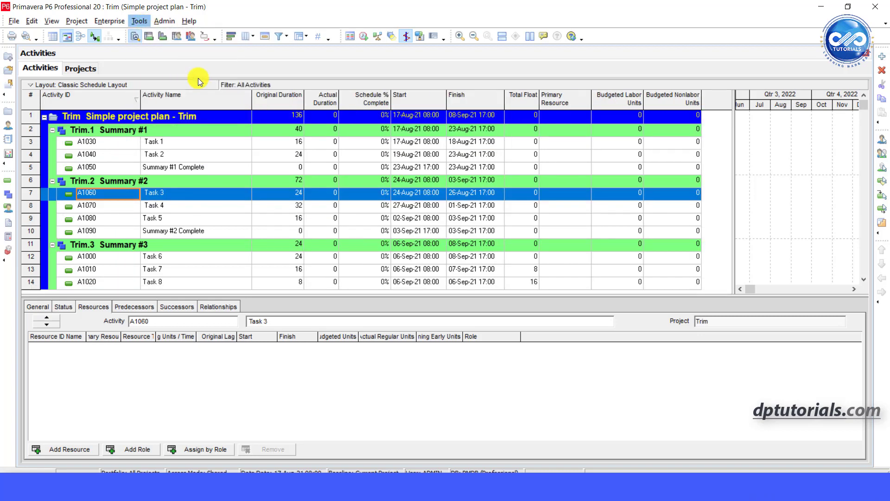
# Start a new global change, (Global Change)3, for the Activities subject area.
pyautogui.click(139, 20)
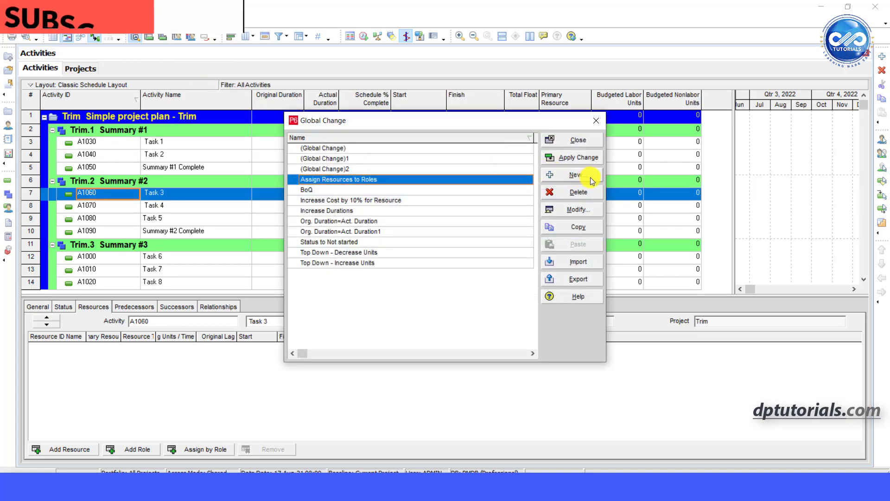
pyautogui.click(575, 174)
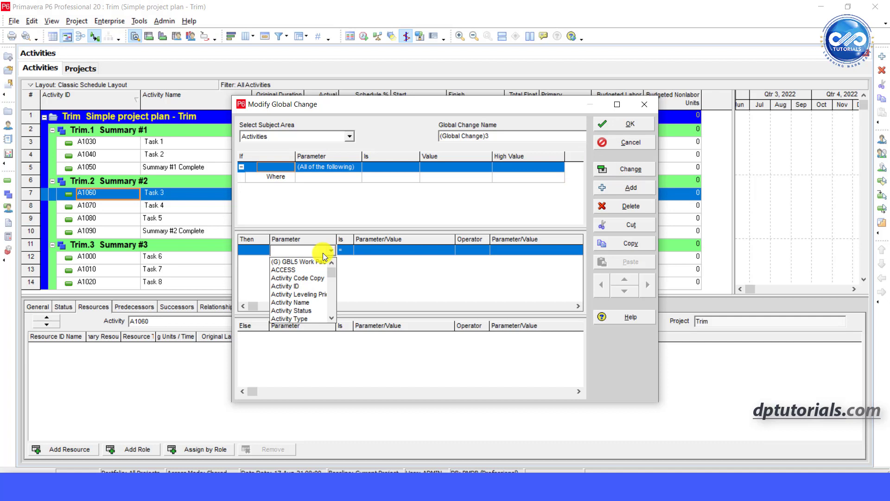
# Set the Then rule to Activity ID = RightString(Activity ID,4).
pyautogui.click(285, 285)
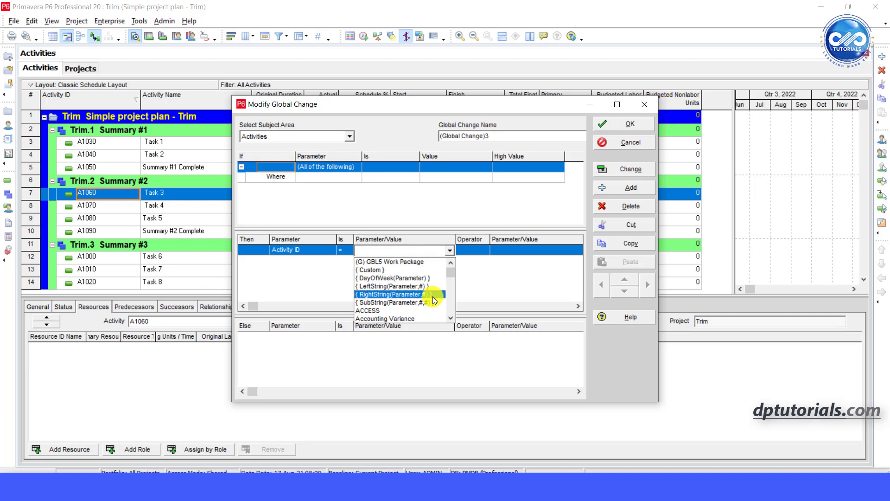
pyautogui.click(399, 294)
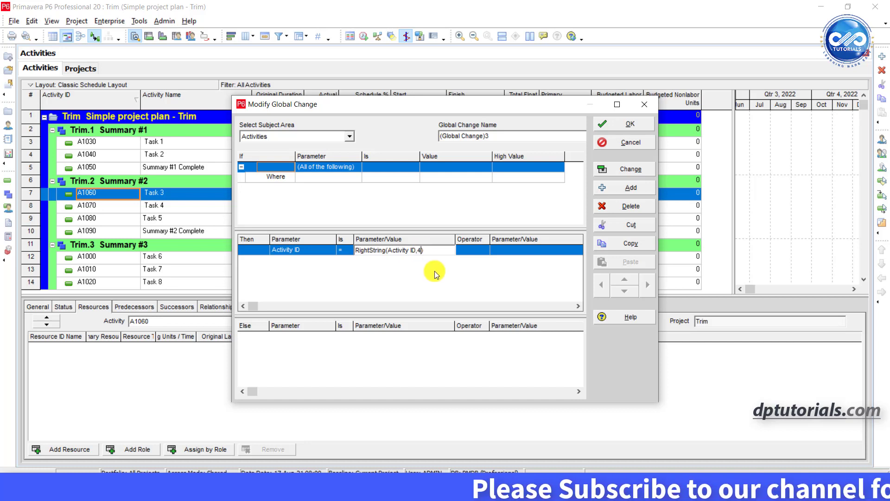
pyautogui.moveTo(463, 298)
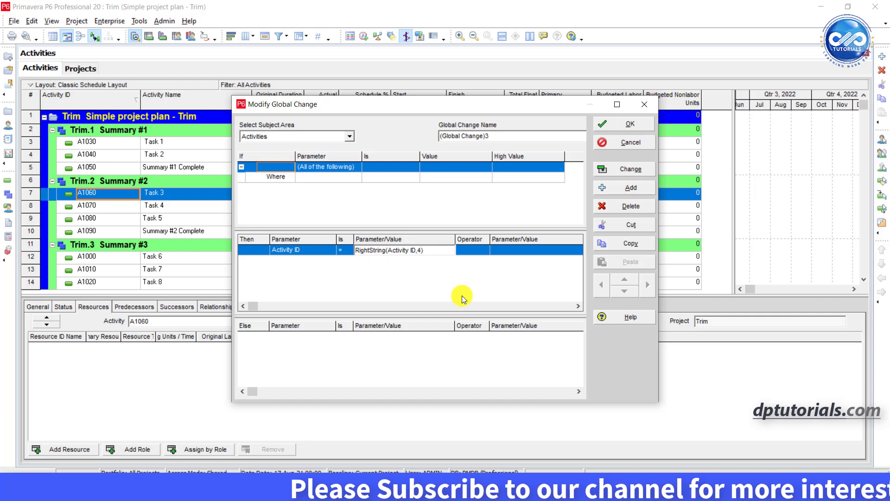
pyautogui.moveTo(485, 280)
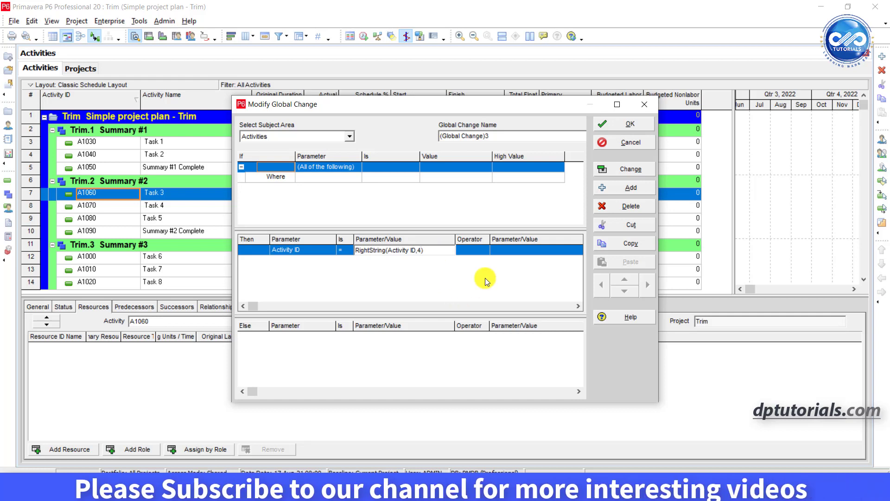
pyautogui.moveTo(622, 169)
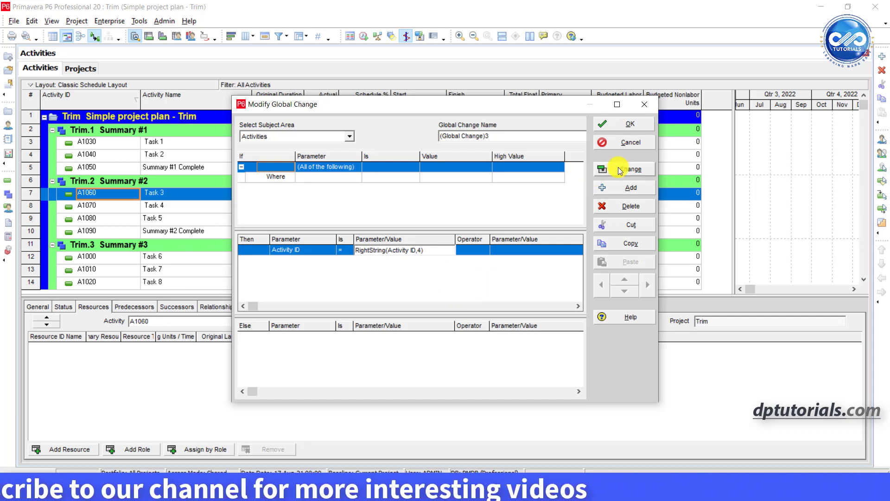
# Preview the Global Change Report and commit so IDs read 1030, 1060 without the A prefix.
pyautogui.click(624, 168)
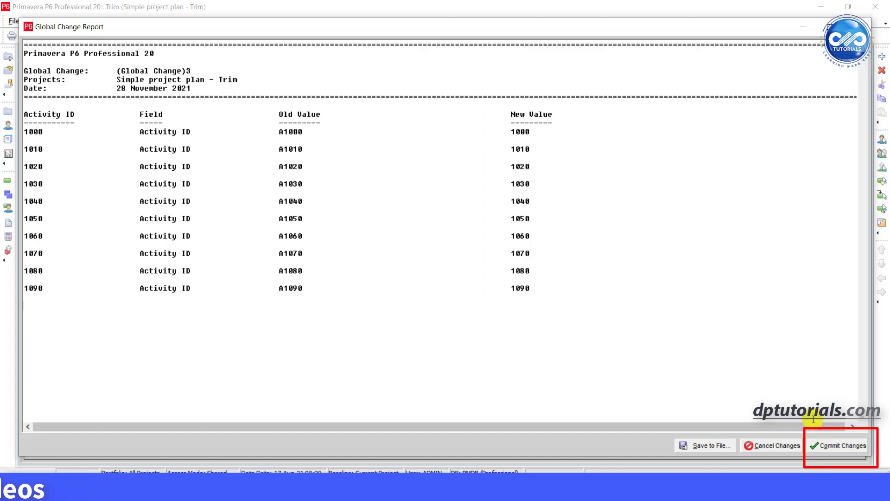
pyautogui.click(842, 445)
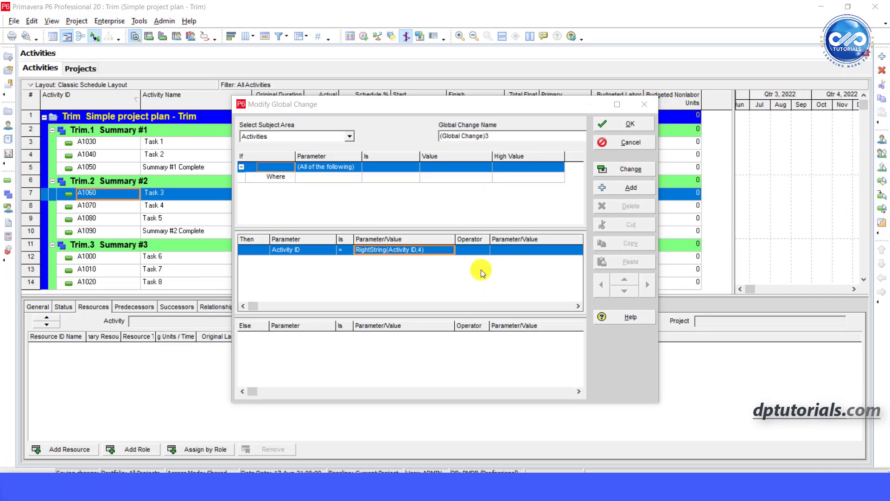
pyautogui.click(623, 123)
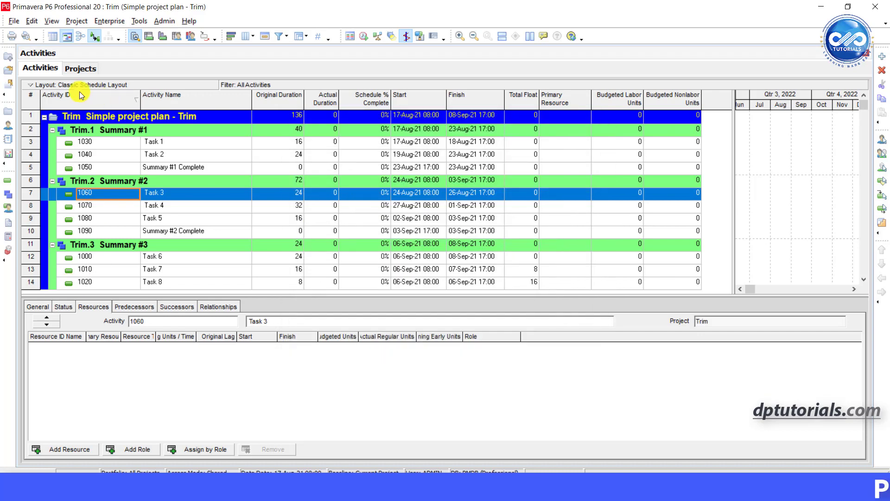